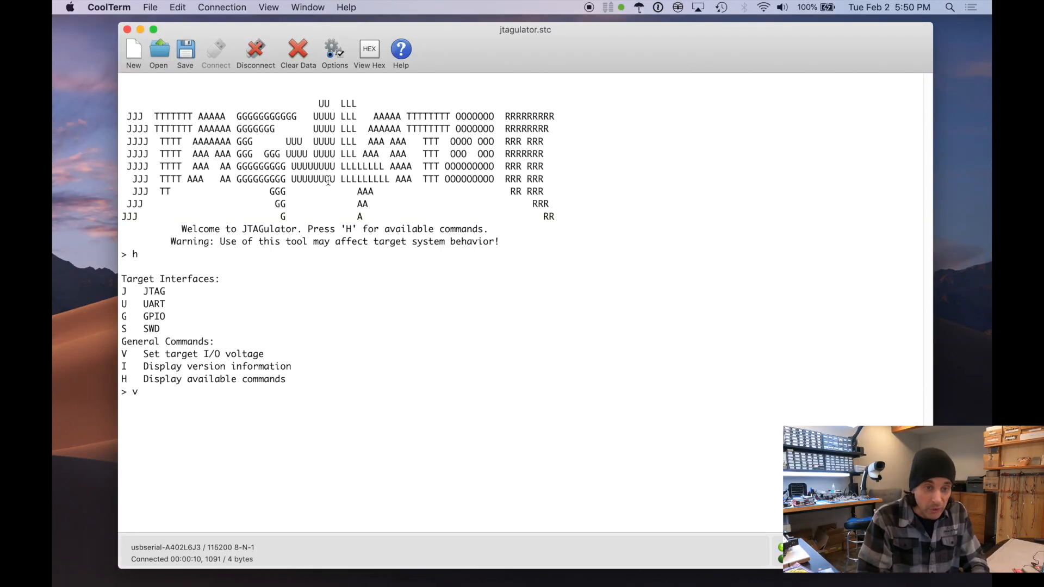
- Set the JTAGulator target I/O voltage to 3.3 V and enter JTAG mode with its command list
text(3.3, 0 for off): 3.3)
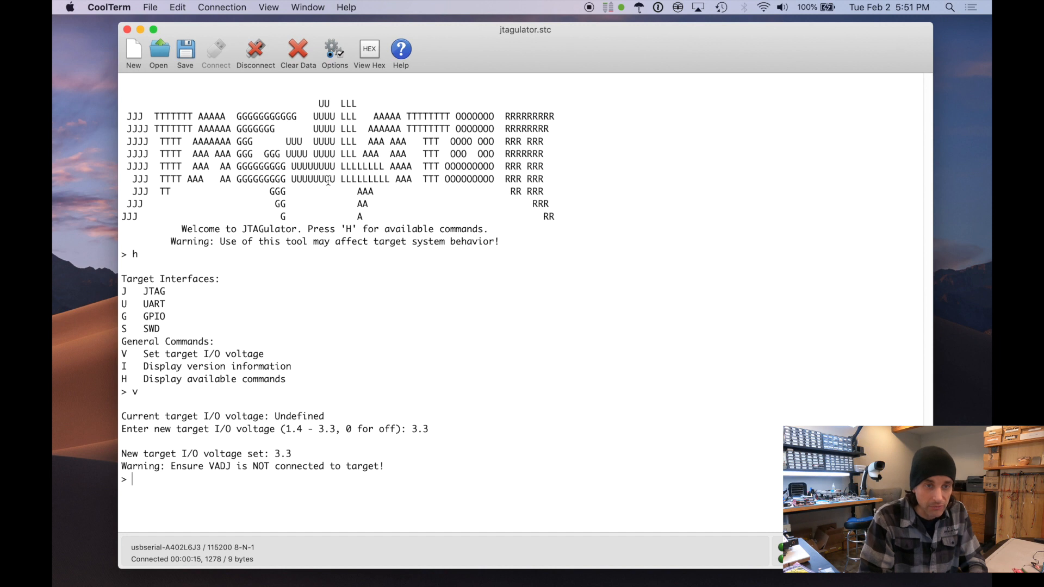
text(j)
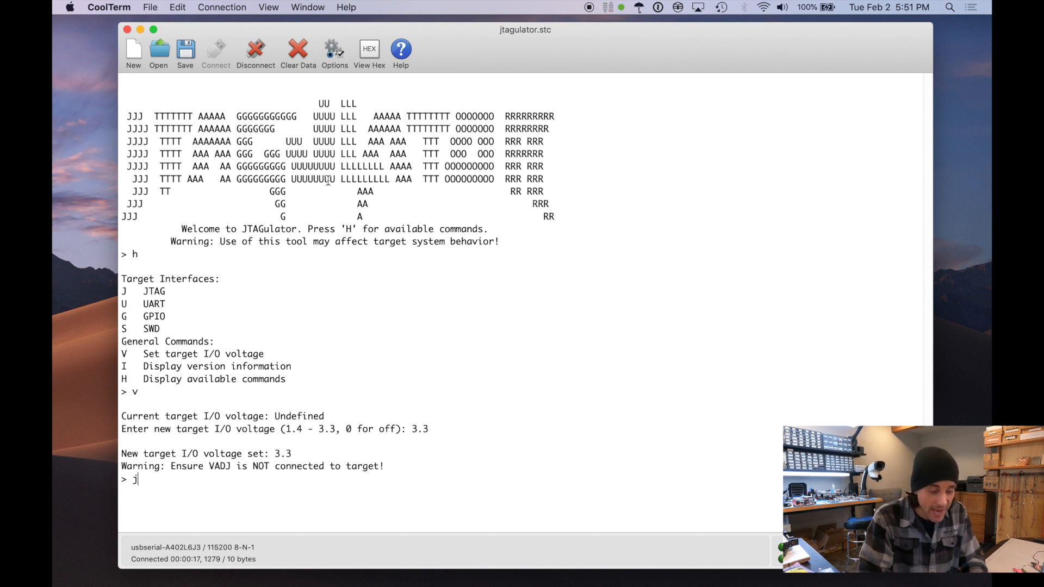
text(j)
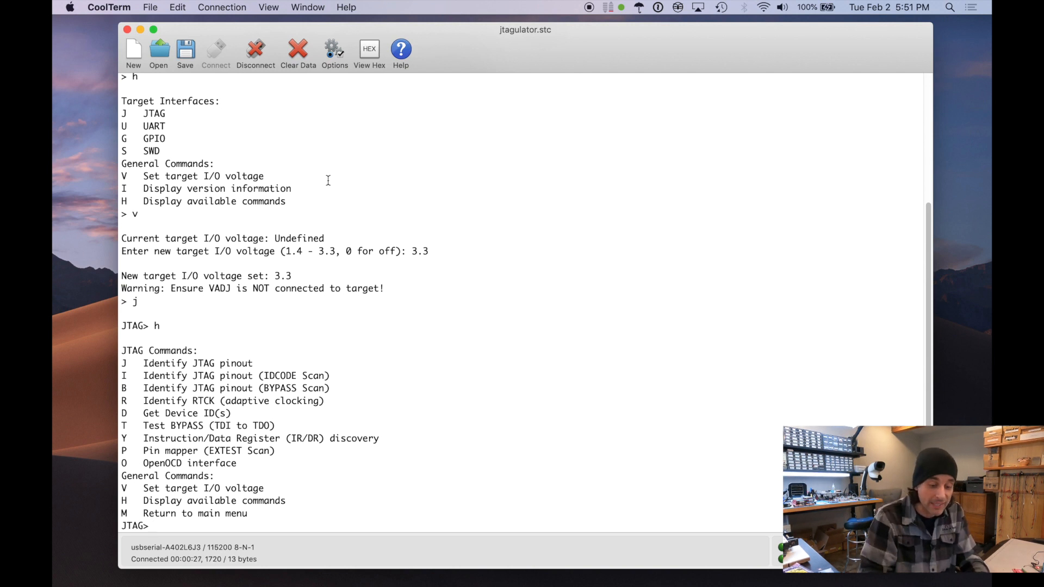
- Run the JTAG pinout scan over channels 1–7, finding TDI 4, TDO 5, TCK 2, TMS 1 and ID 0x01281043
text(p)
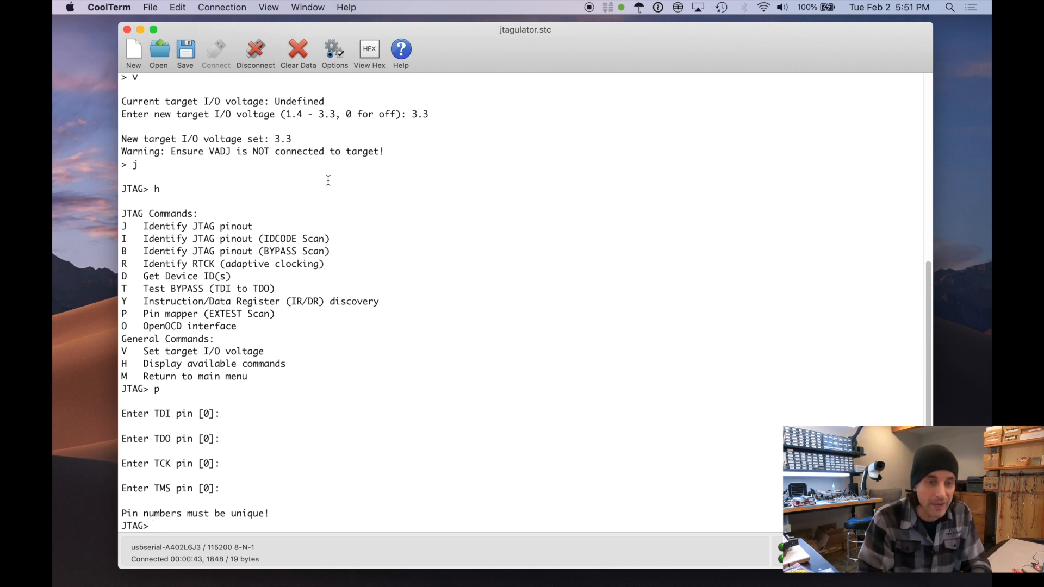
text(j)
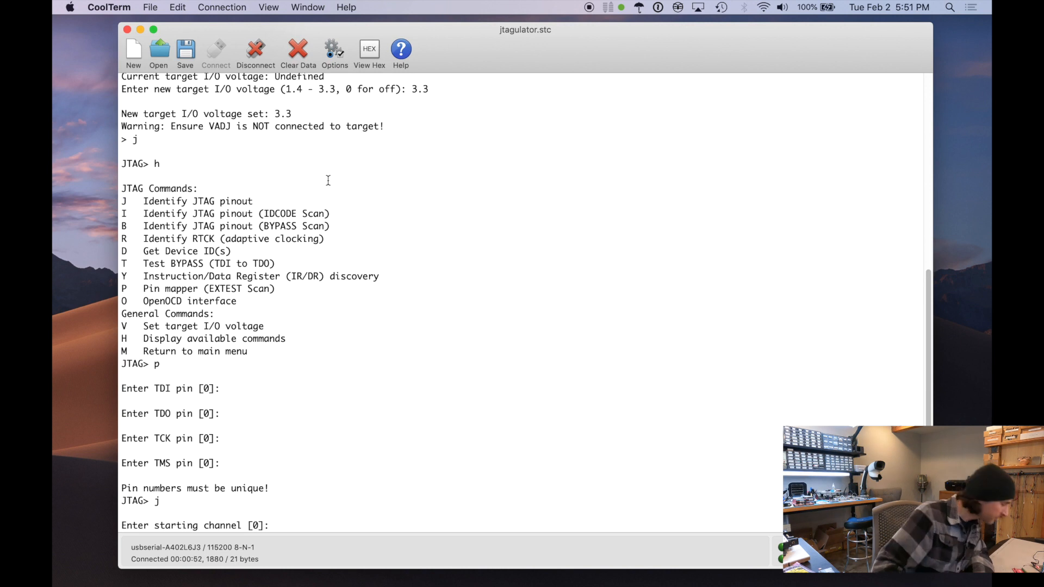
text(7)
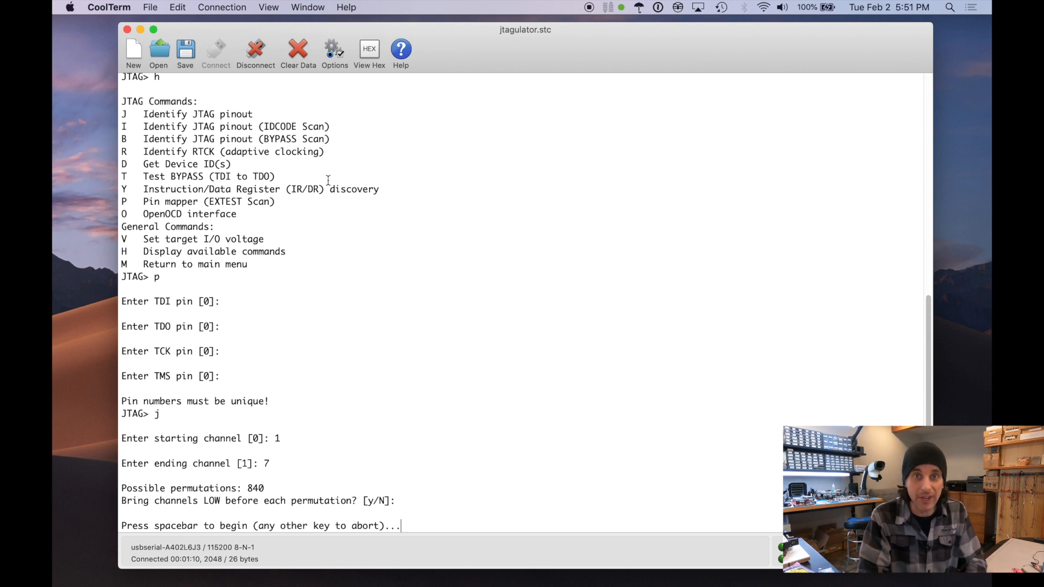
key(space)
text(h)
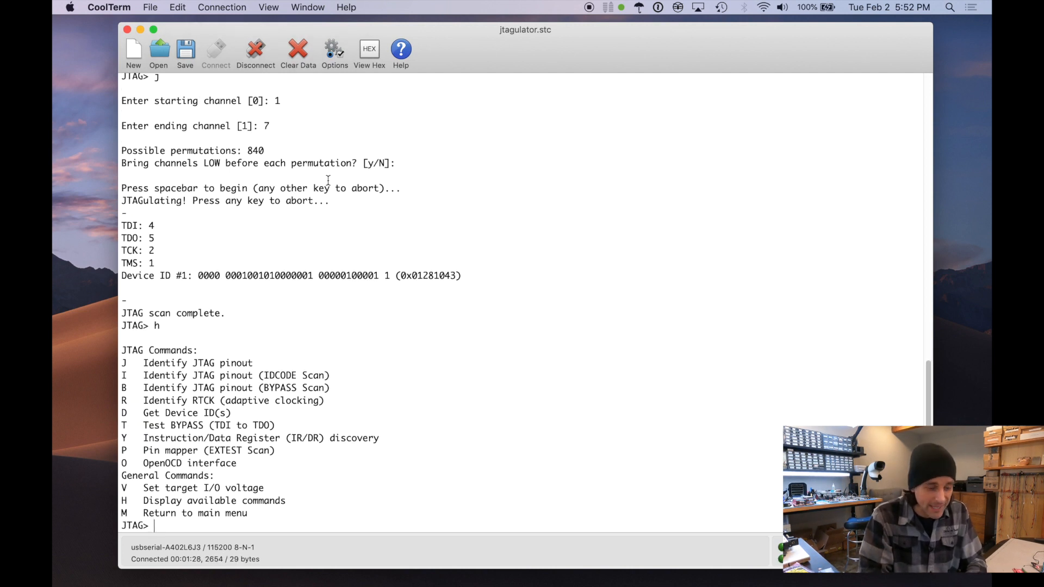
- Run the BYPASS test, decode the device ID (manufacturer 0x021, part 0x1281) and begin IR/DR discovery with default pins
text(t)
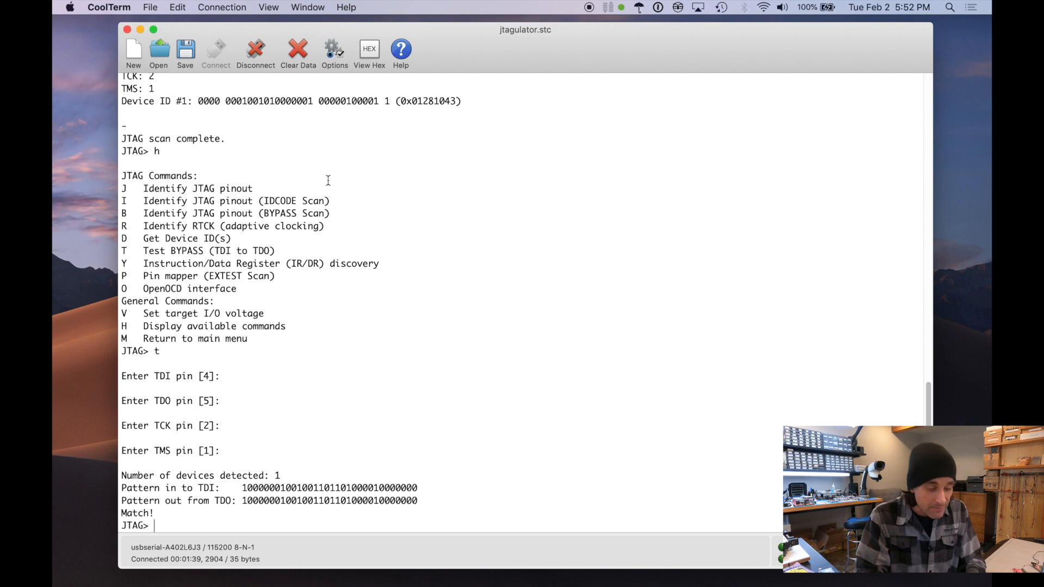
text(d)
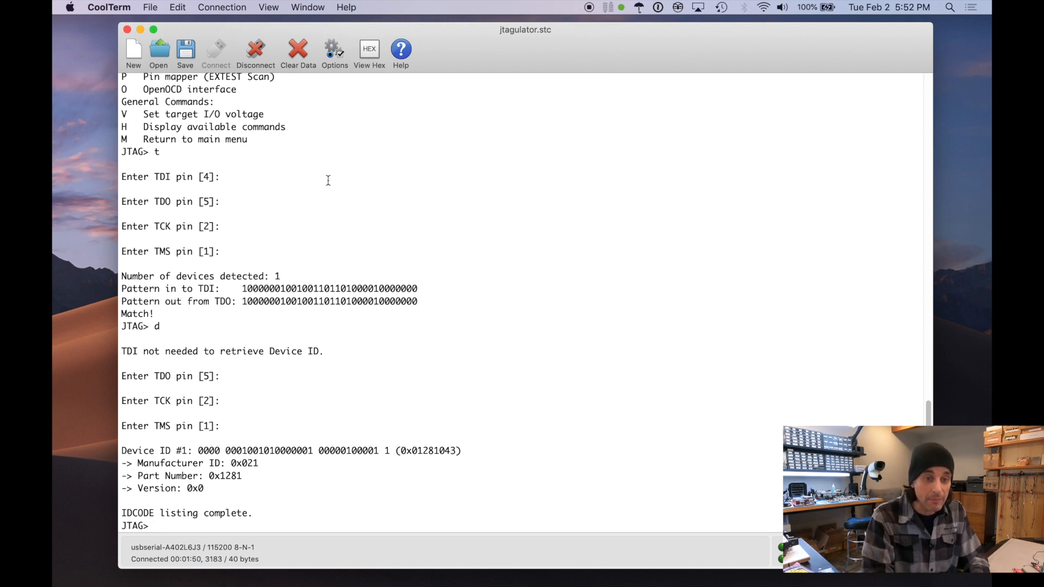
text(h)
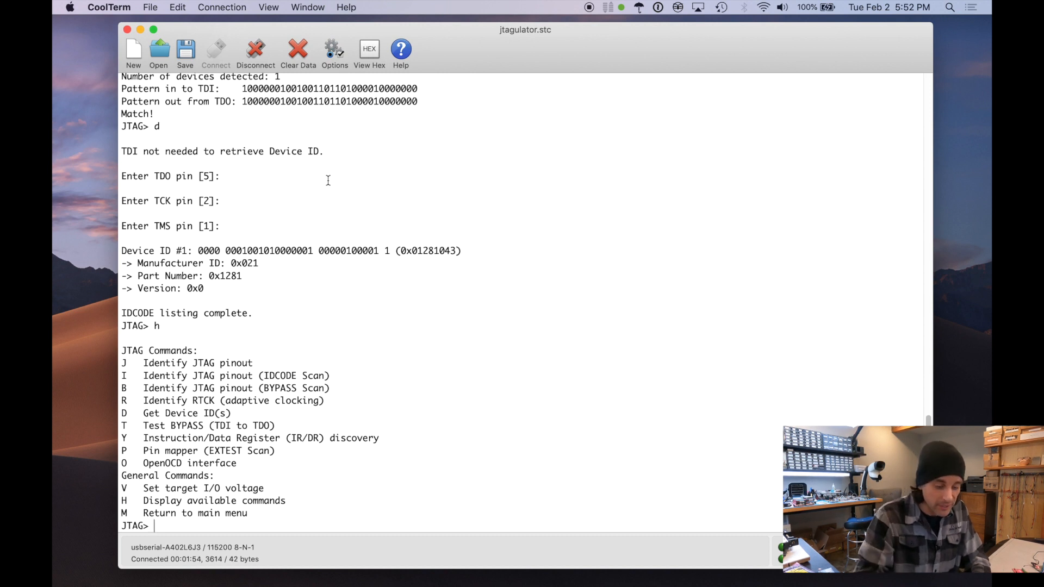
text(y)
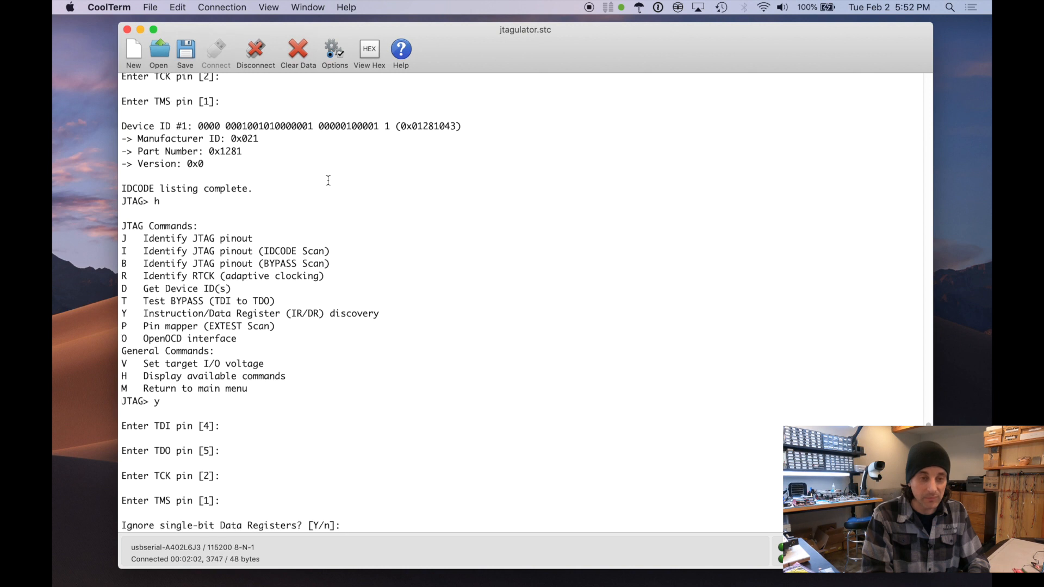
- Complete IR/DR discovery ignoring single-bit registers, reporting the 8-bit IR and DR lengths such as 0xD5 with 160
key(enter)
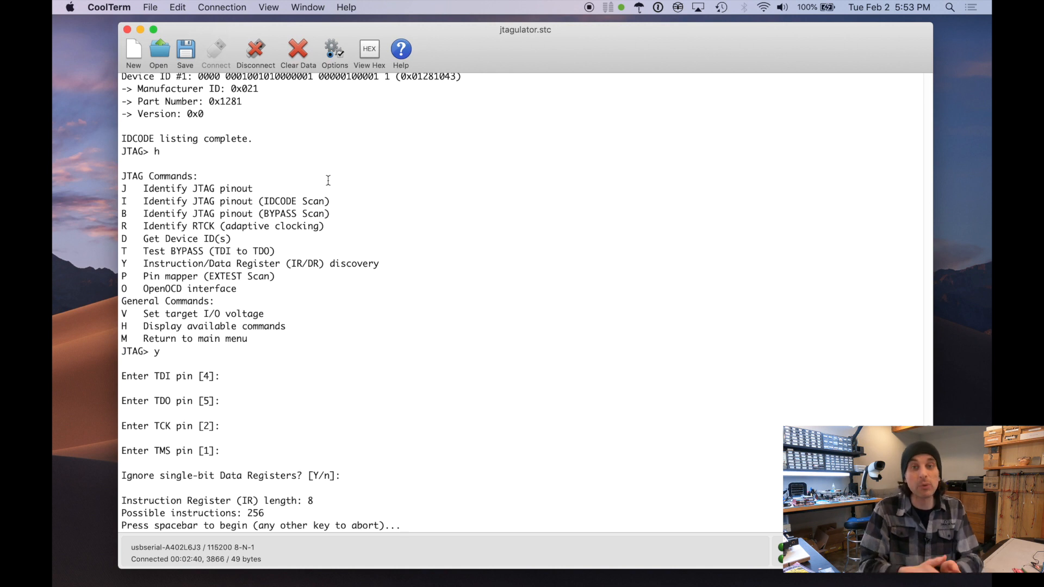
key(space)
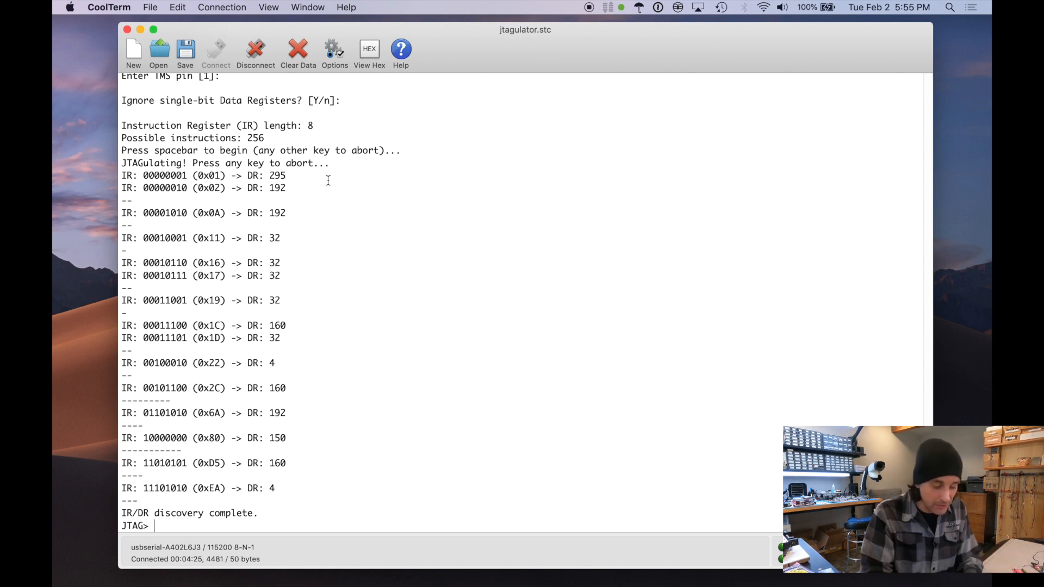
- Start the EXTEST pin mapper scan with instruction d5, default fill and the 160-bit boundary scan register
text(h)
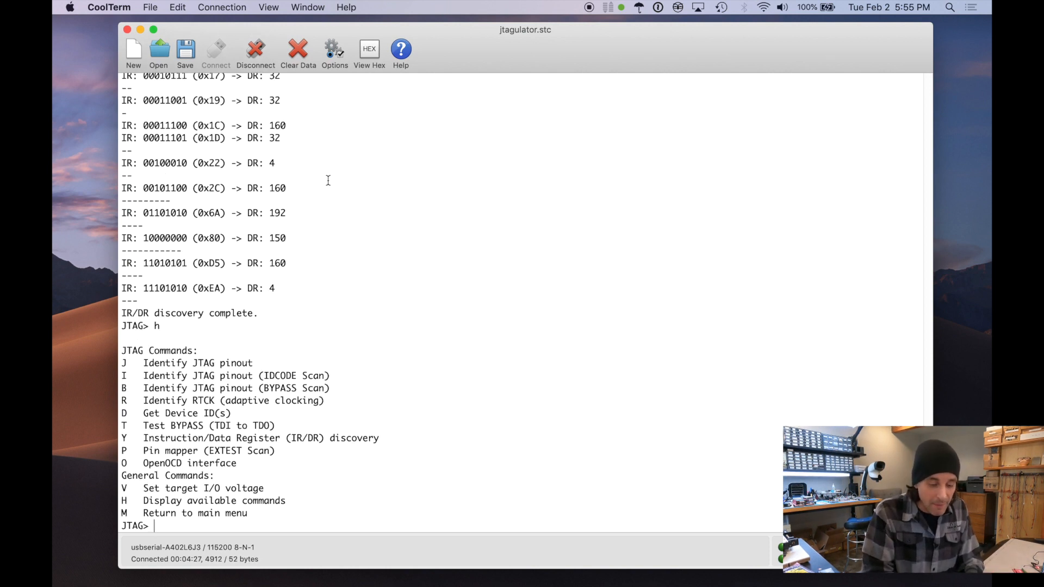
text(p)
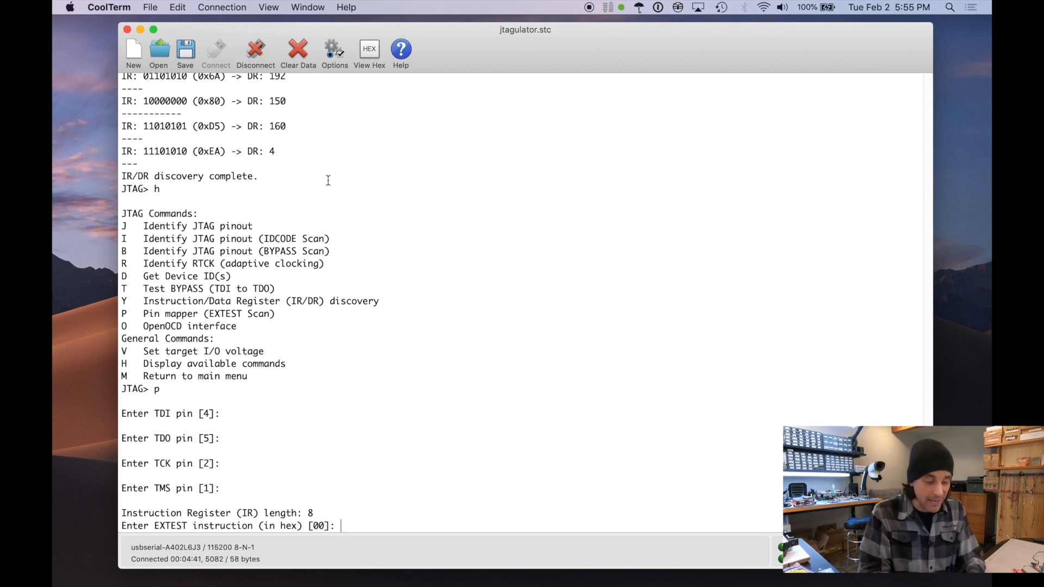
text(d5)
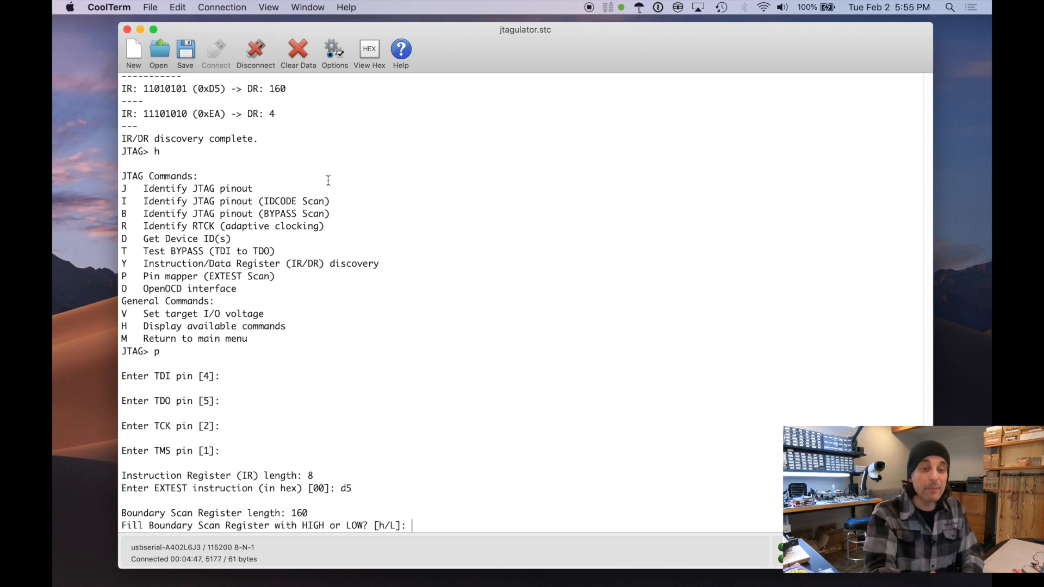
key(return)
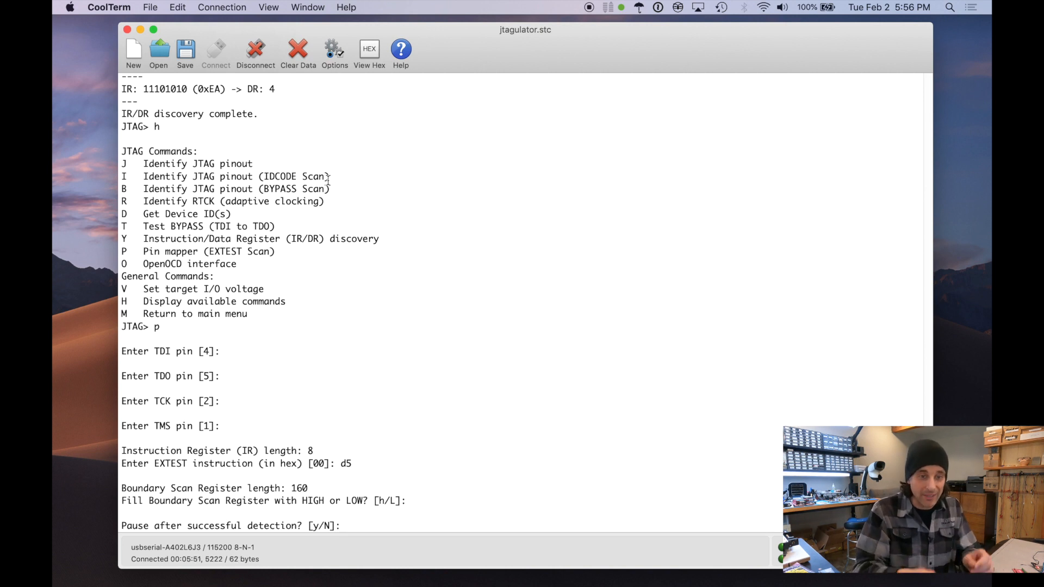
key(space)
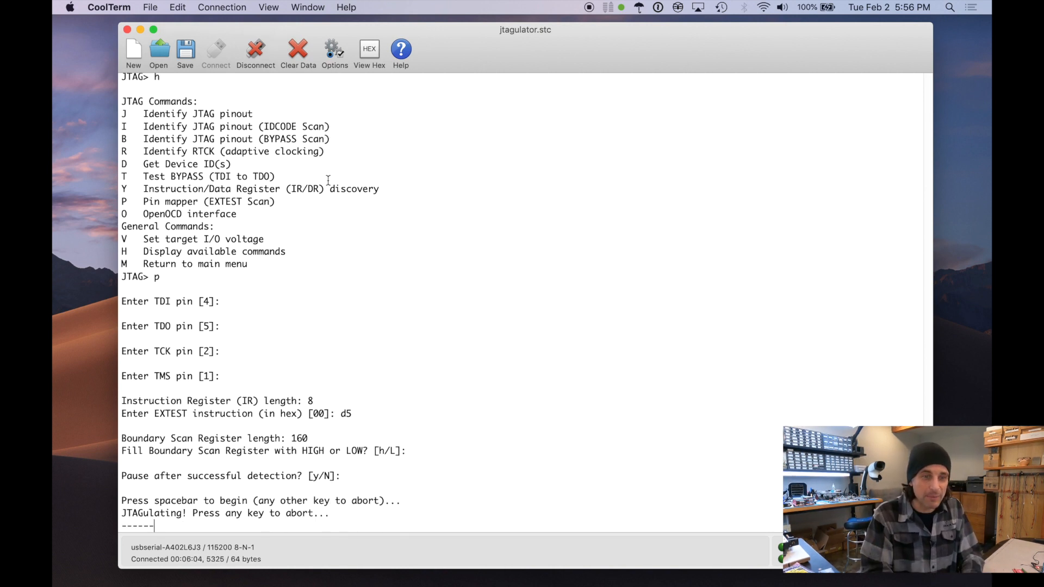